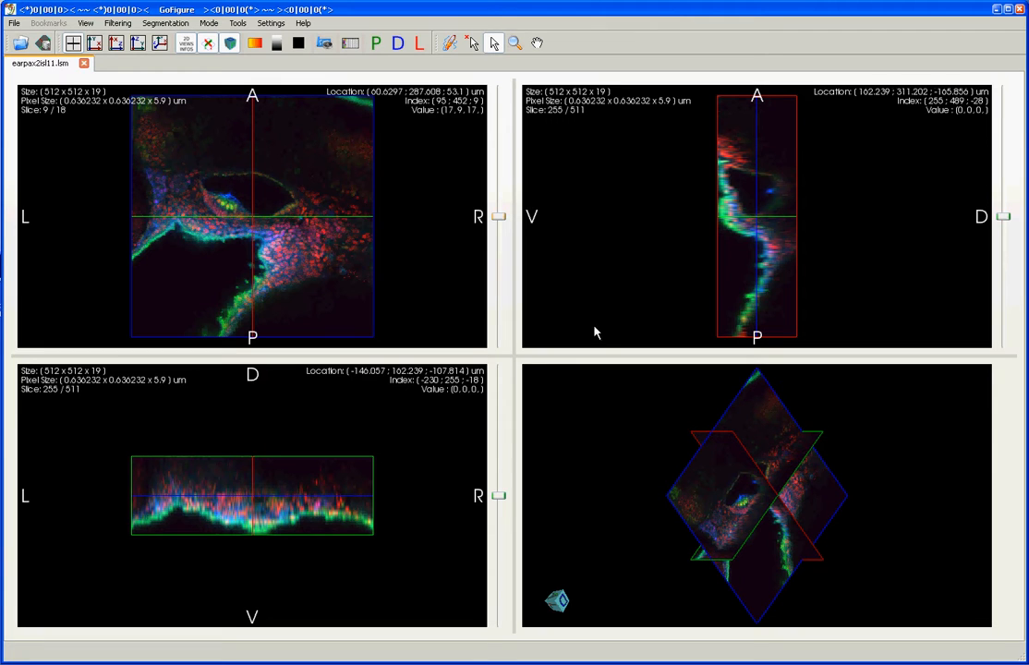
- Page through the ear stack toward Z slice 13 of 18 and D–V slice 247 of 511
click(15, 22)
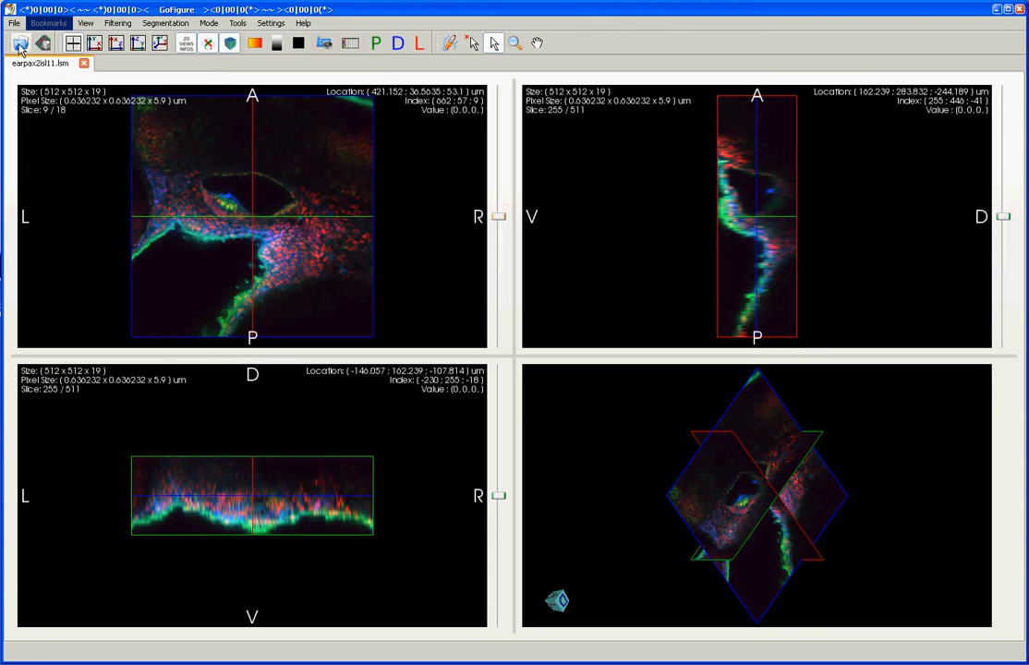
mouse_move(111, 181)
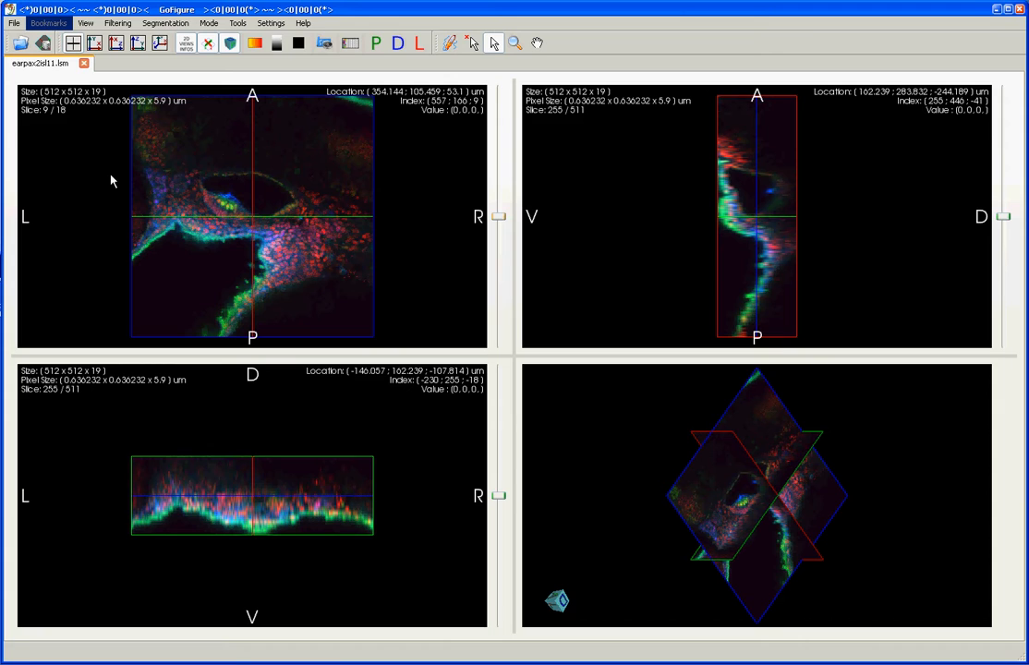
mouse_move(139, 225)
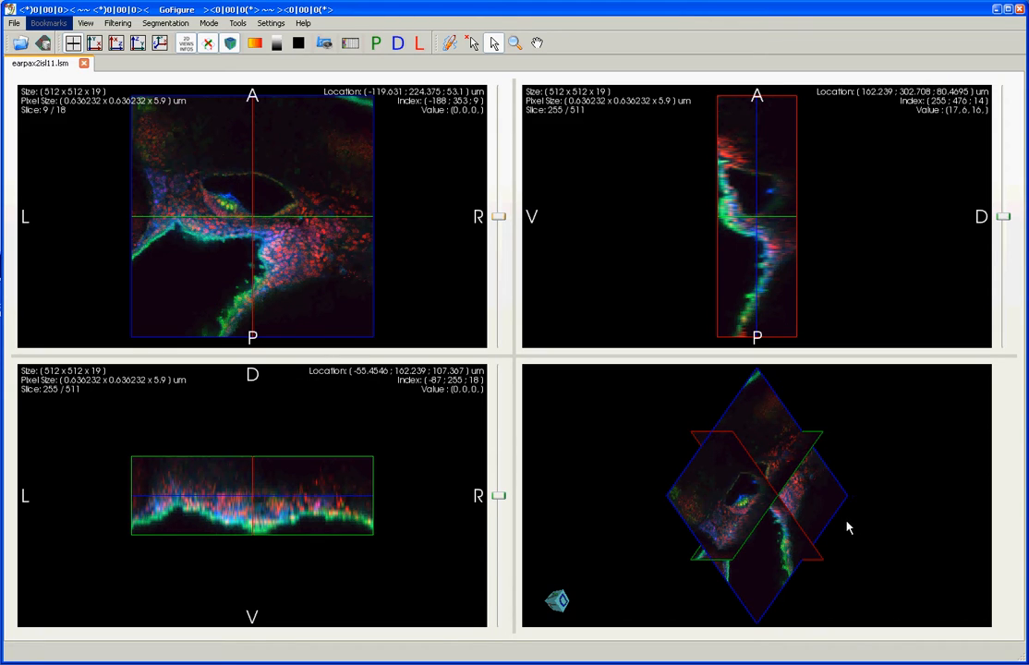
mouse_move(684, 473)
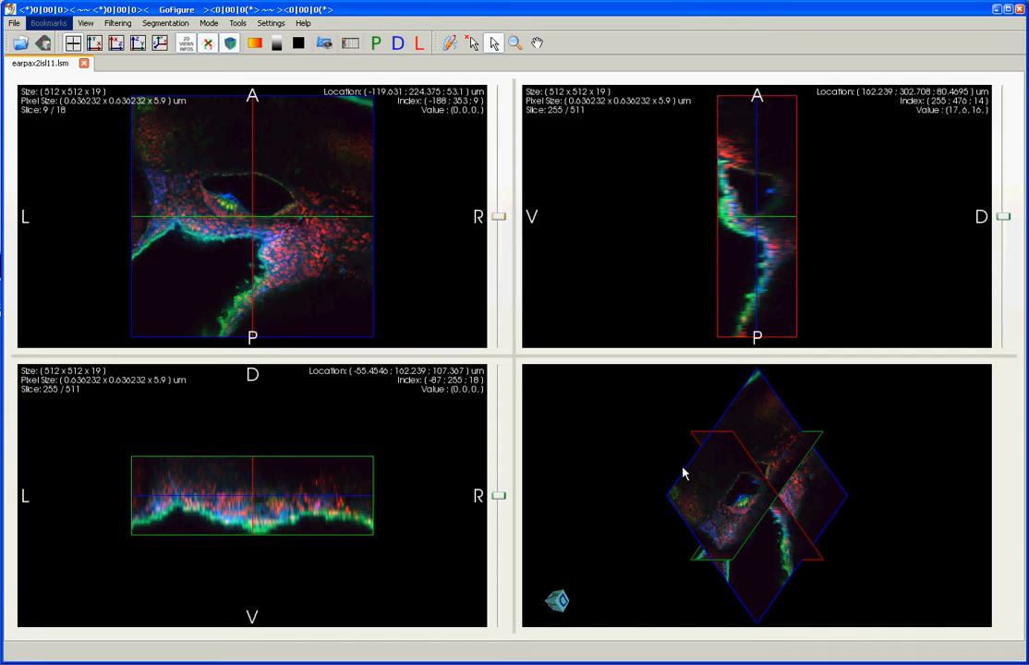
mouse_move(619, 416)
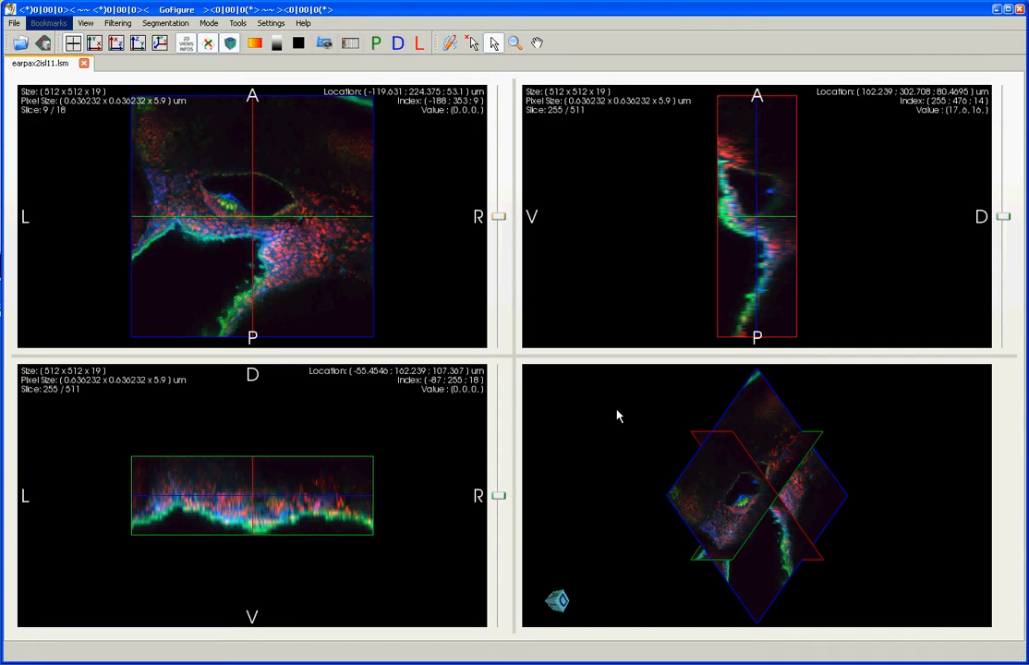
mouse_move(571, 392)
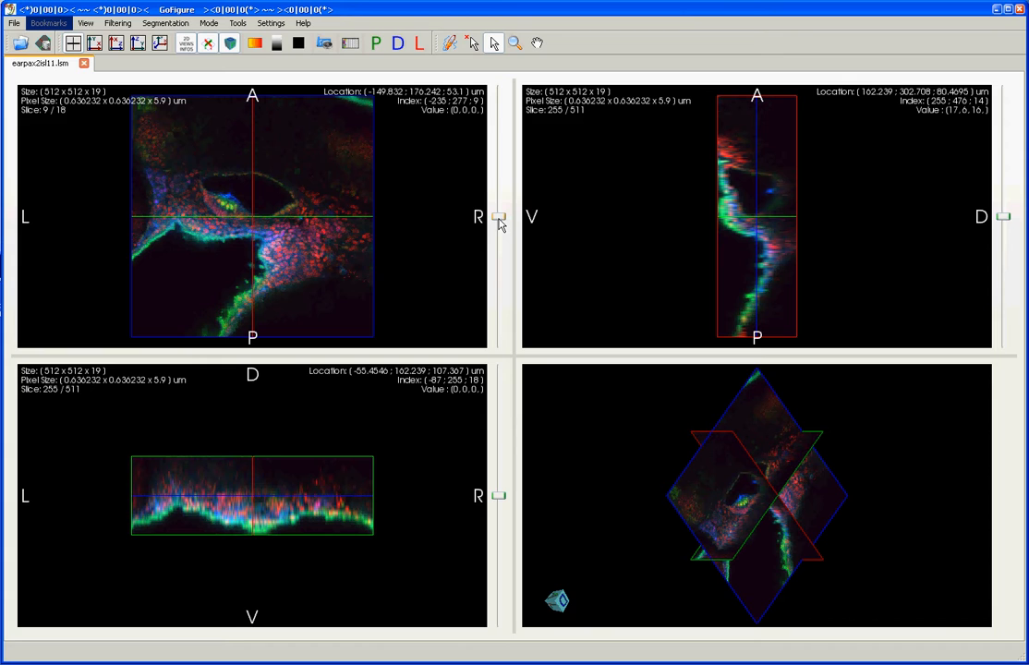
mouse_move(499, 218)
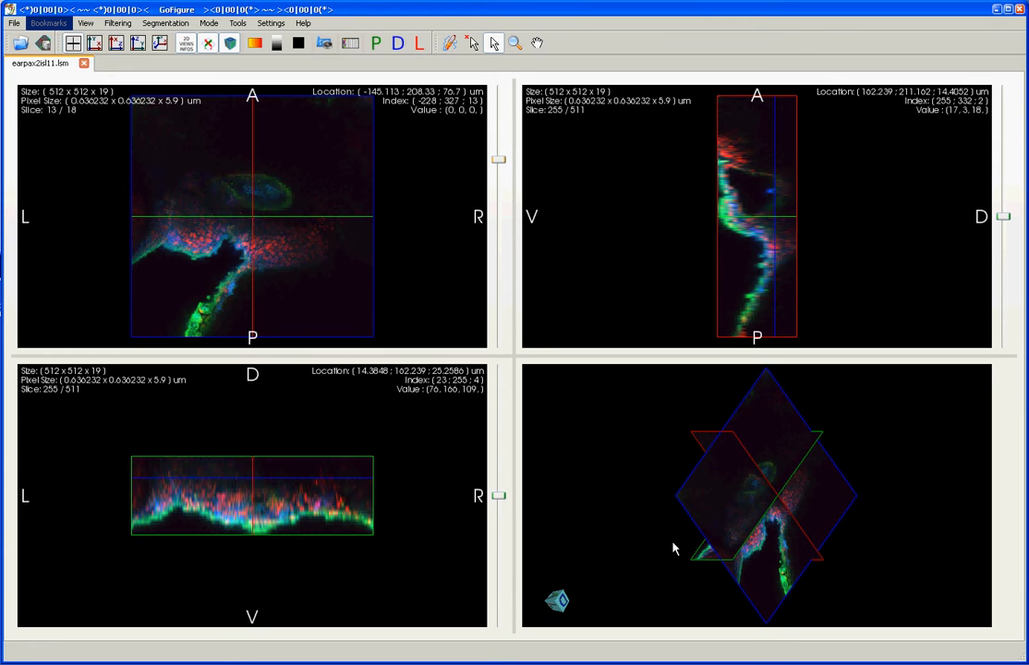
mouse_move(811, 540)
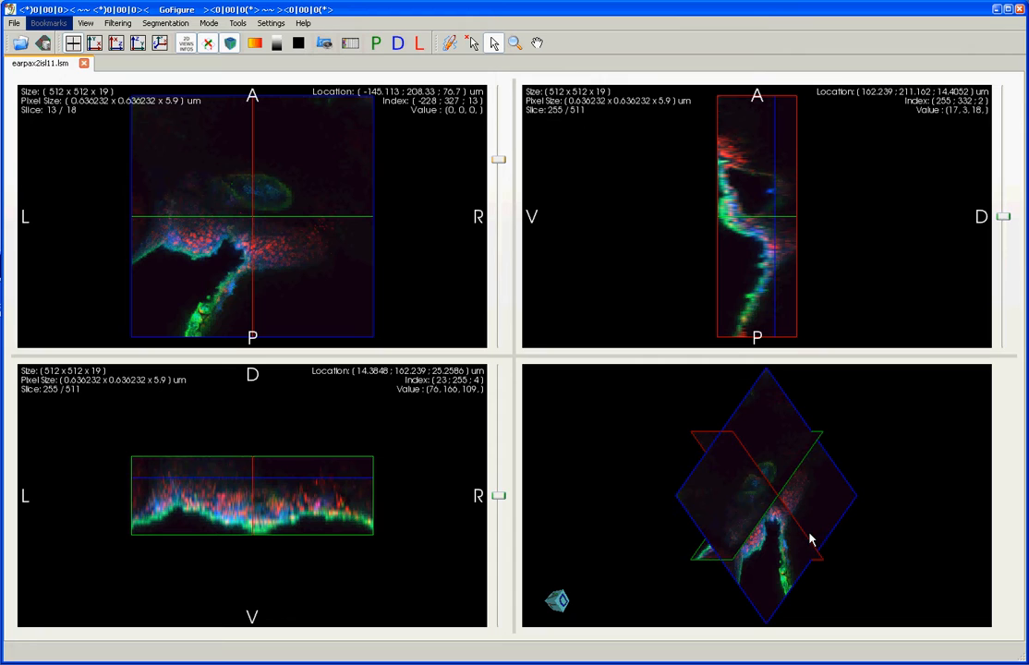
mouse_move(802, 533)
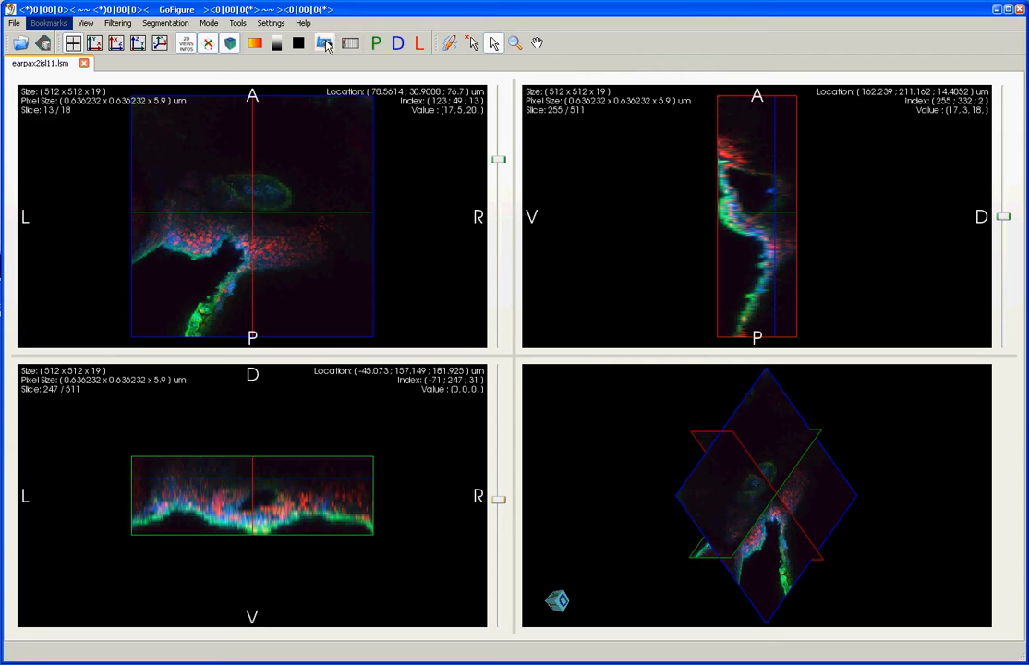
- Show the Navigation dock with slice controls, ready to set the X slice to 240
click(325, 42)
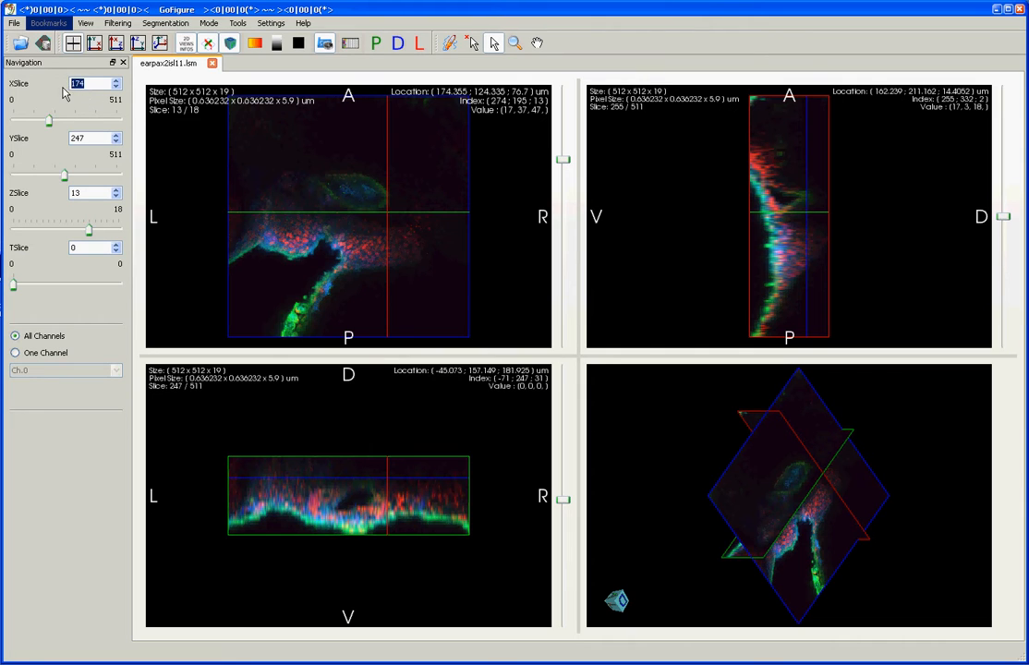
mouse_move(57, 103)
text(240)
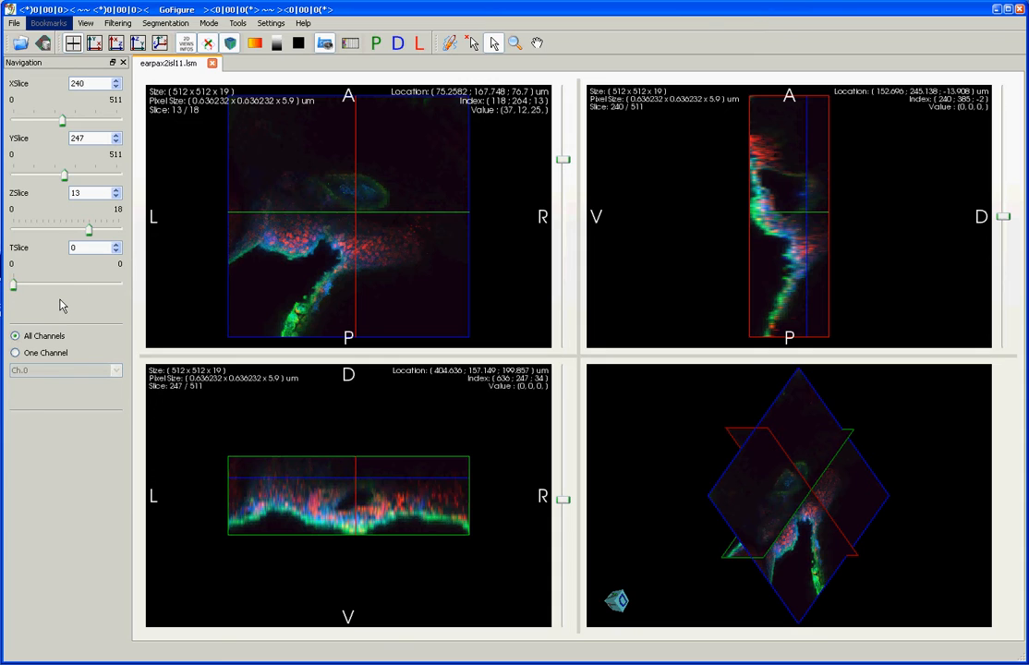
mouse_move(15, 289)
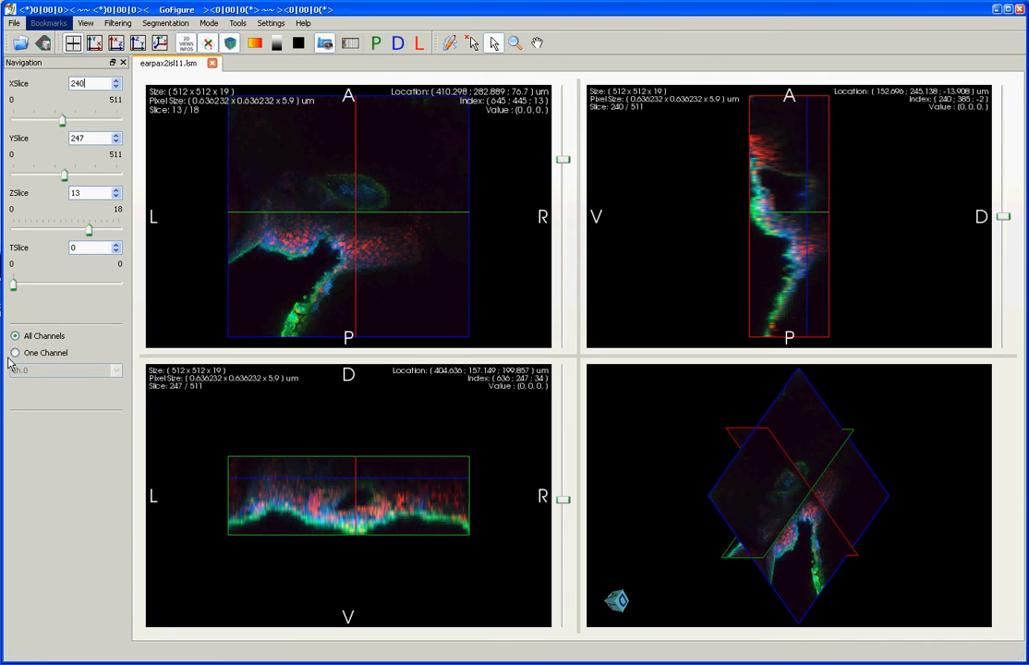
- Show channel Ch.0 alone in grayscale, restore all channels in colour, and close Navigation
click(15, 353)
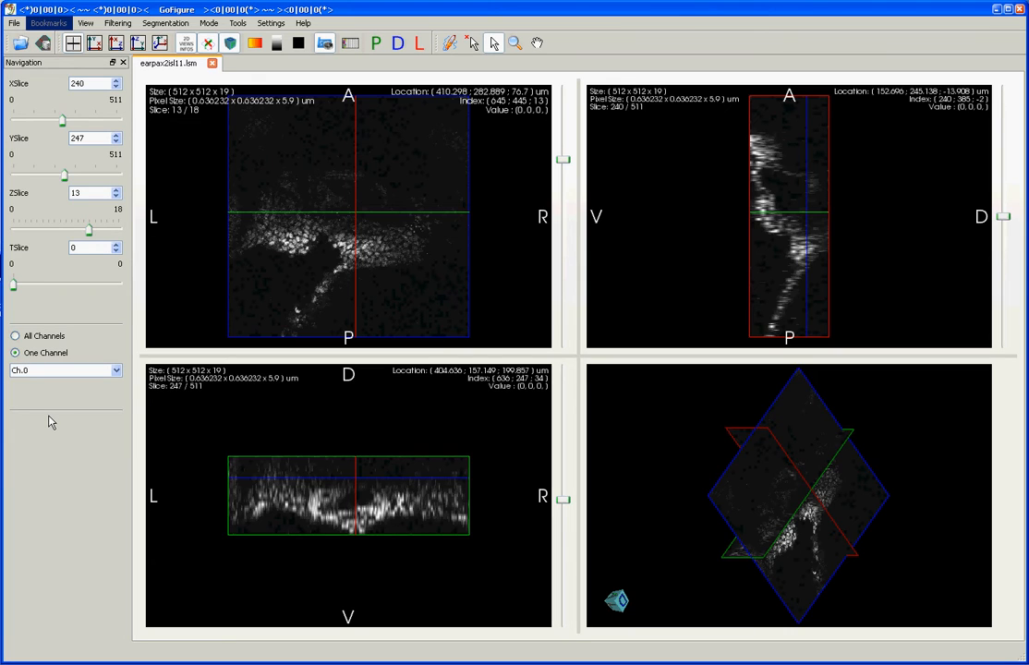
mouse_move(65, 414)
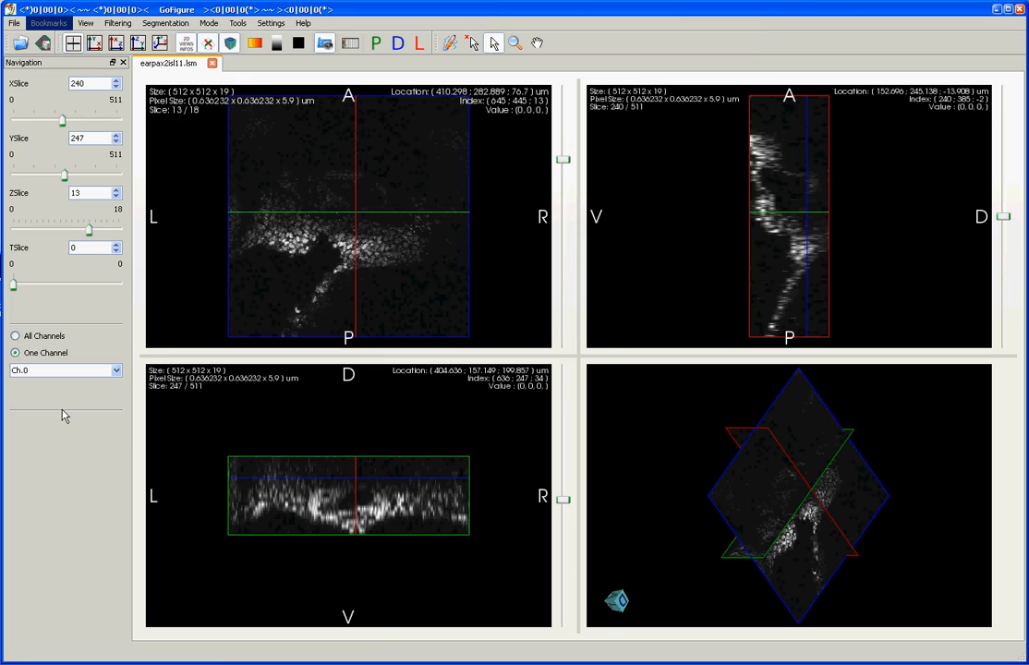
click(114, 369)
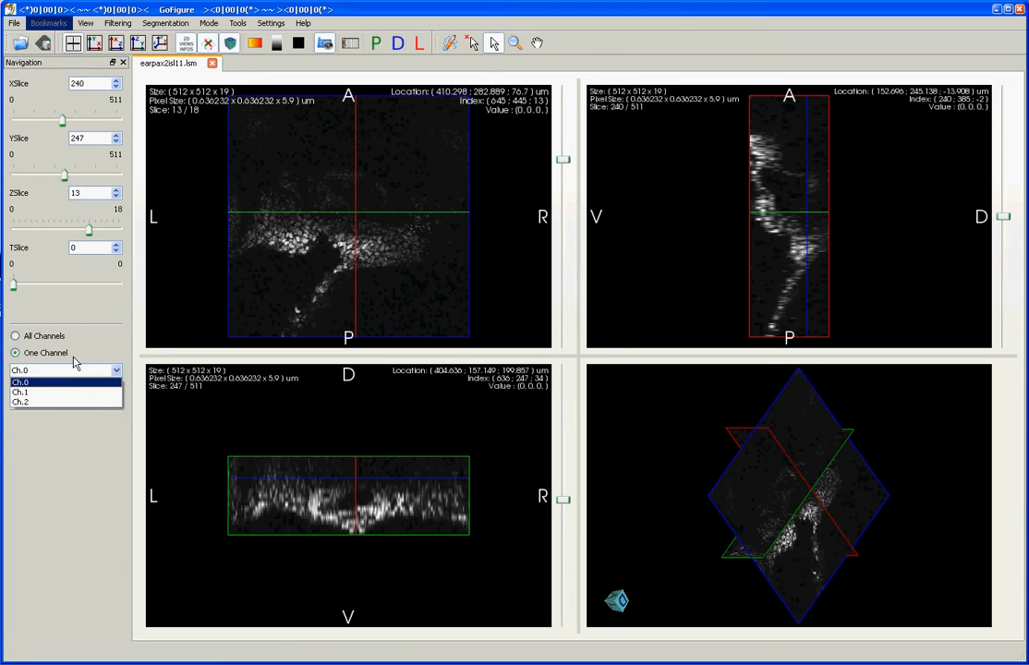
click(14, 336)
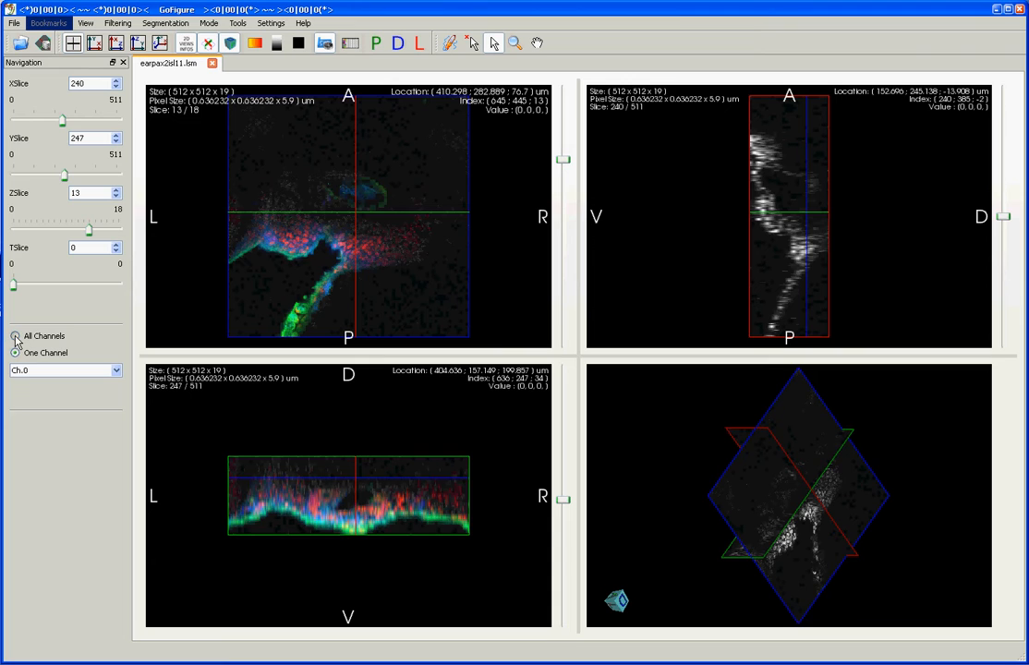
click(164, 22)
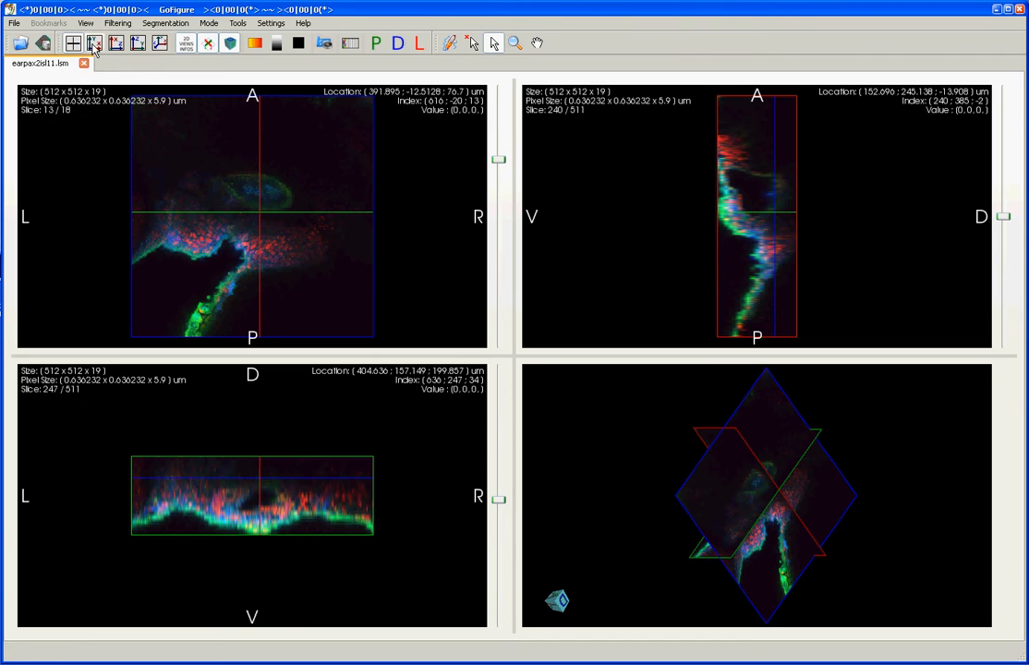
mouse_move(92, 44)
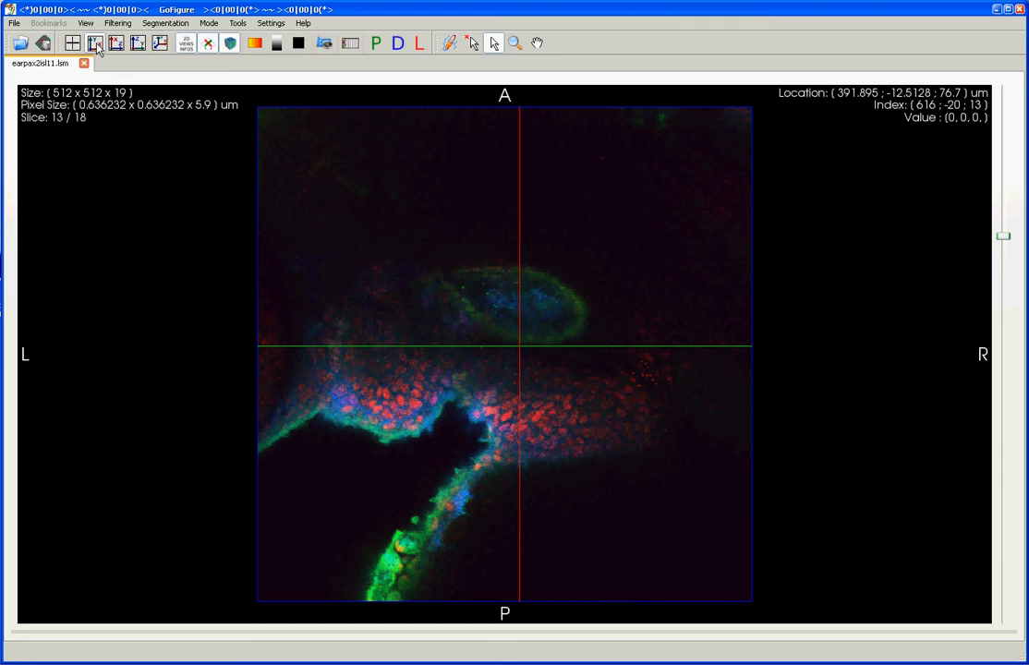
- Maximize the L–R/D–V and V–D/A–P slice views in turn, then restore the quad layout
click(137, 42)
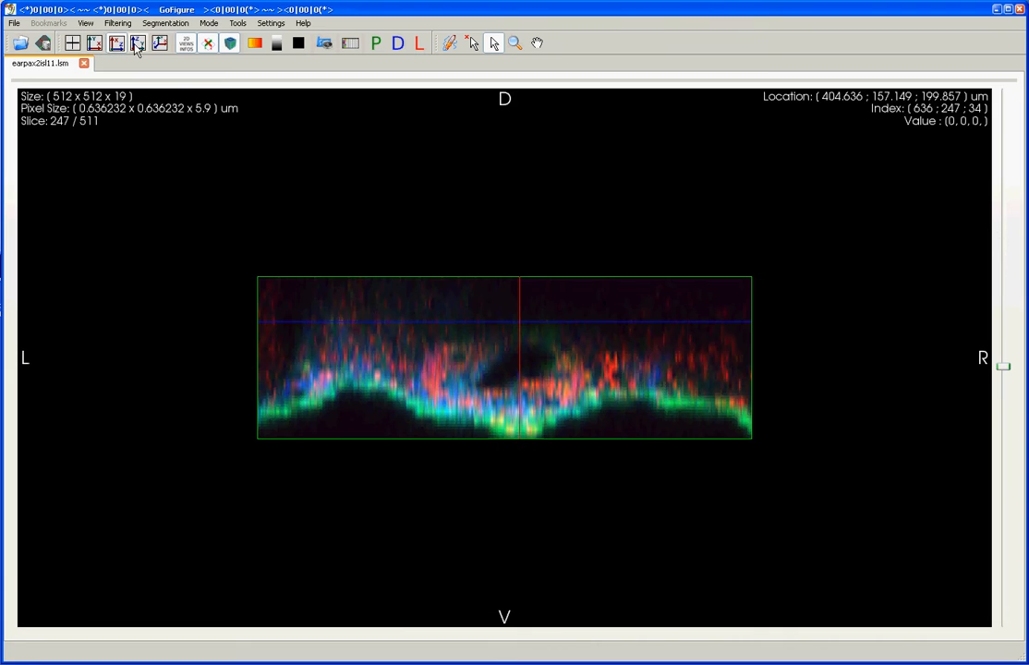
click(159, 42)
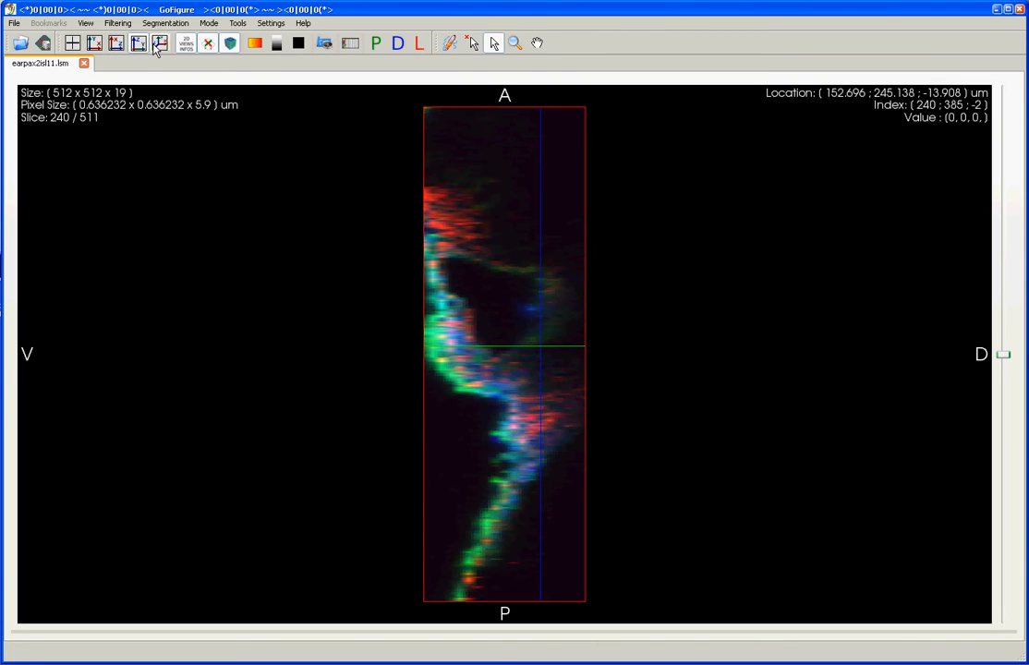
click(159, 43)
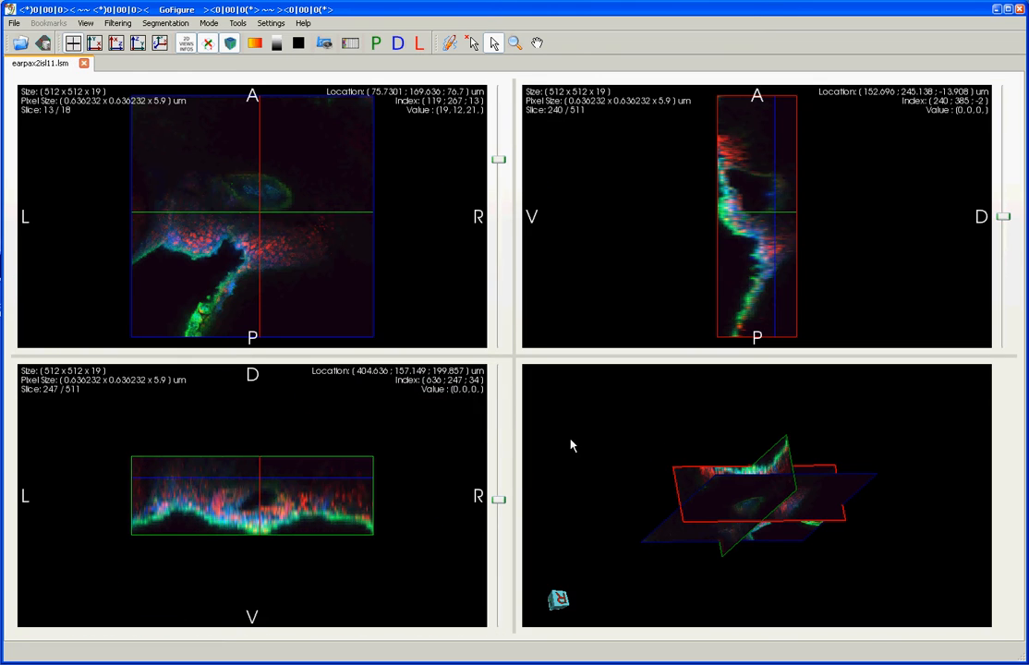
mouse_move(835, 541)
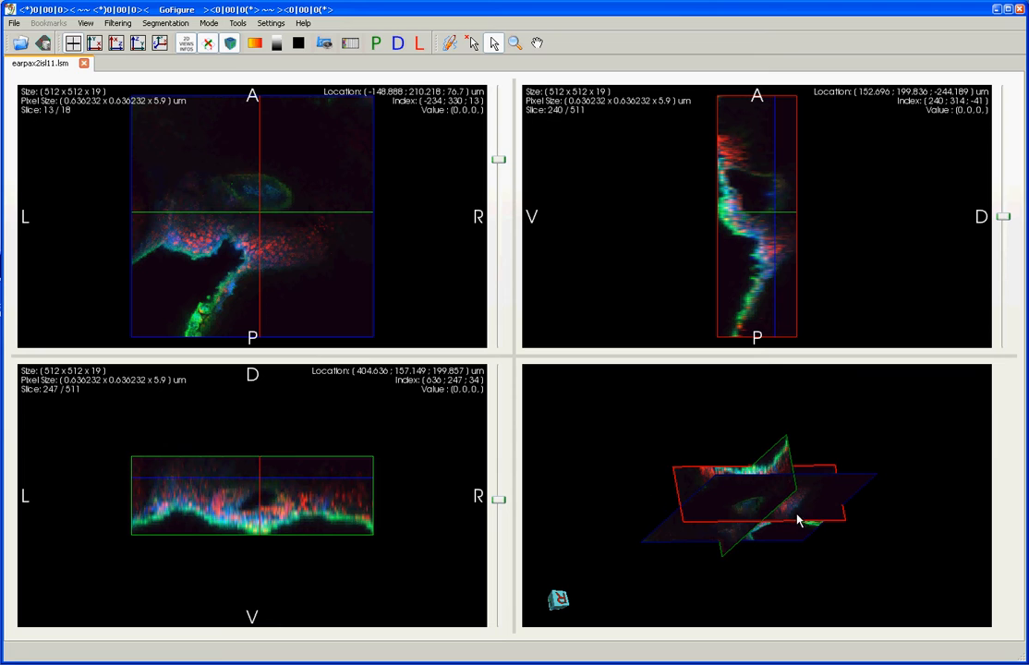
- Rotate the 3D ear rendering freely, then snap it to posterior, dorsal and finally left views
drag(799, 519, 661, 465)
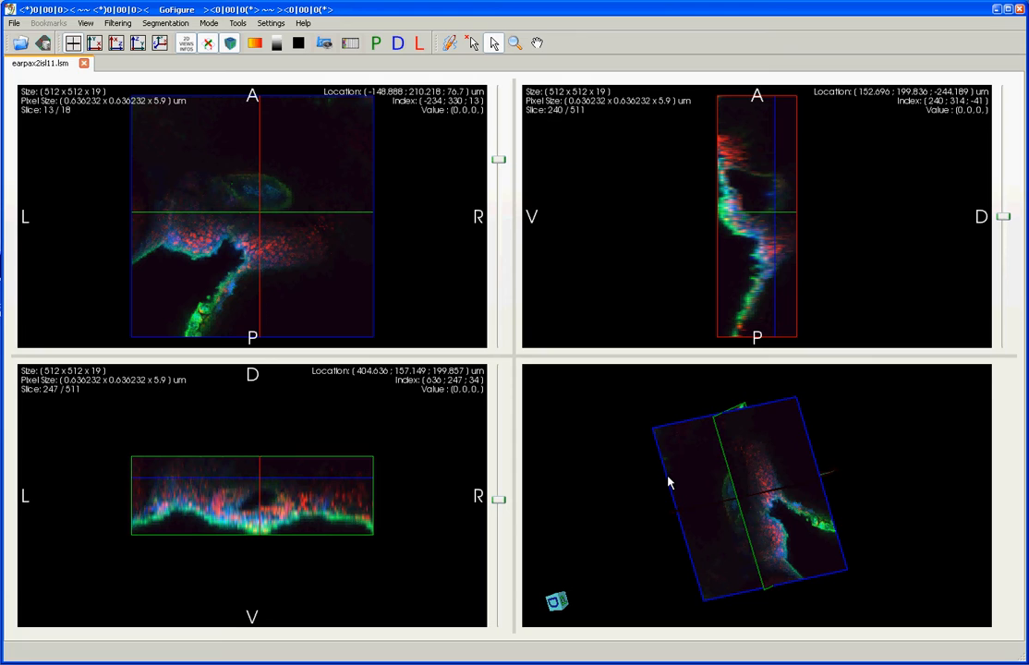
mouse_move(673, 483)
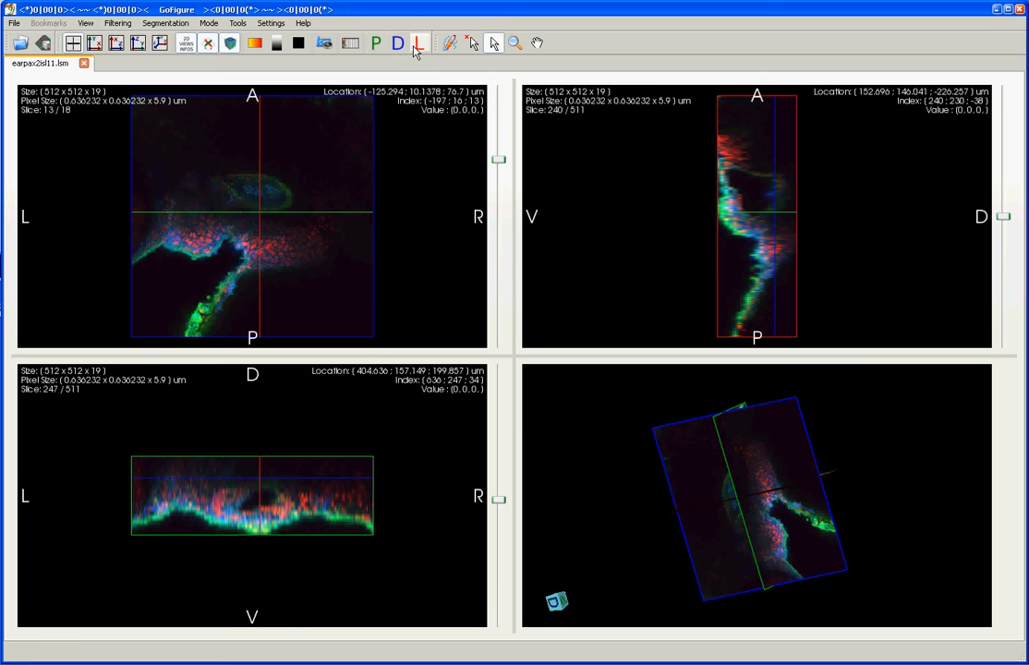
mouse_move(418, 45)
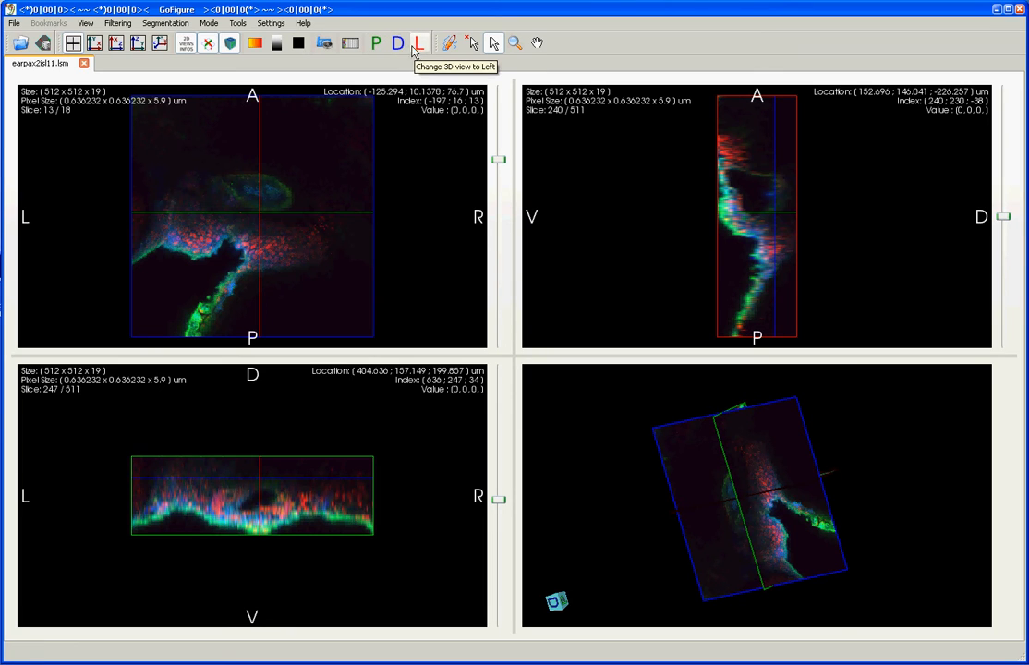
mouse_move(377, 42)
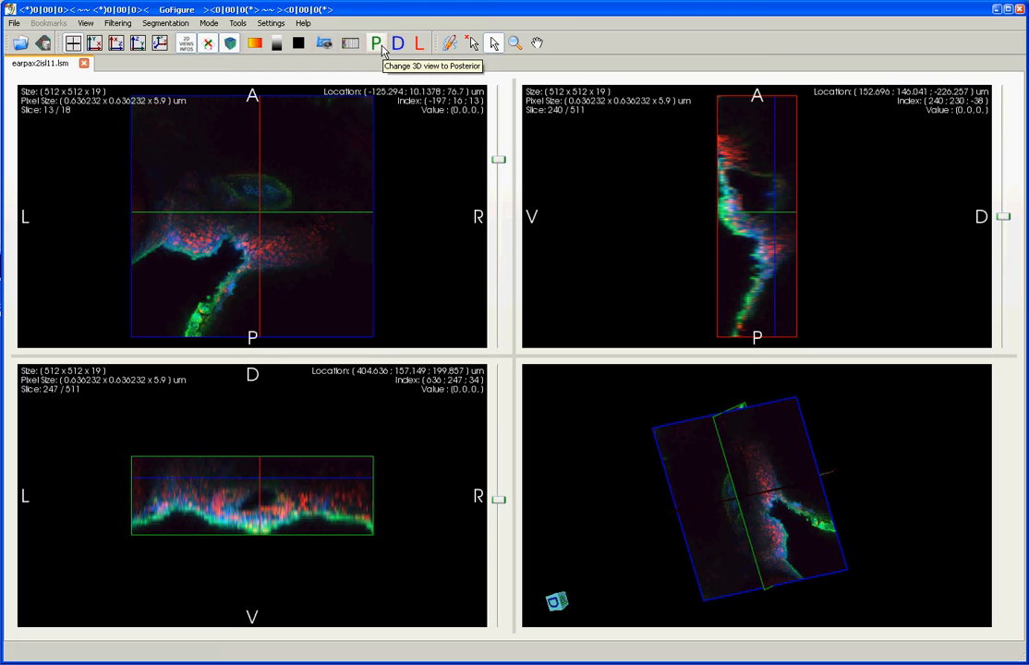
click(376, 43)
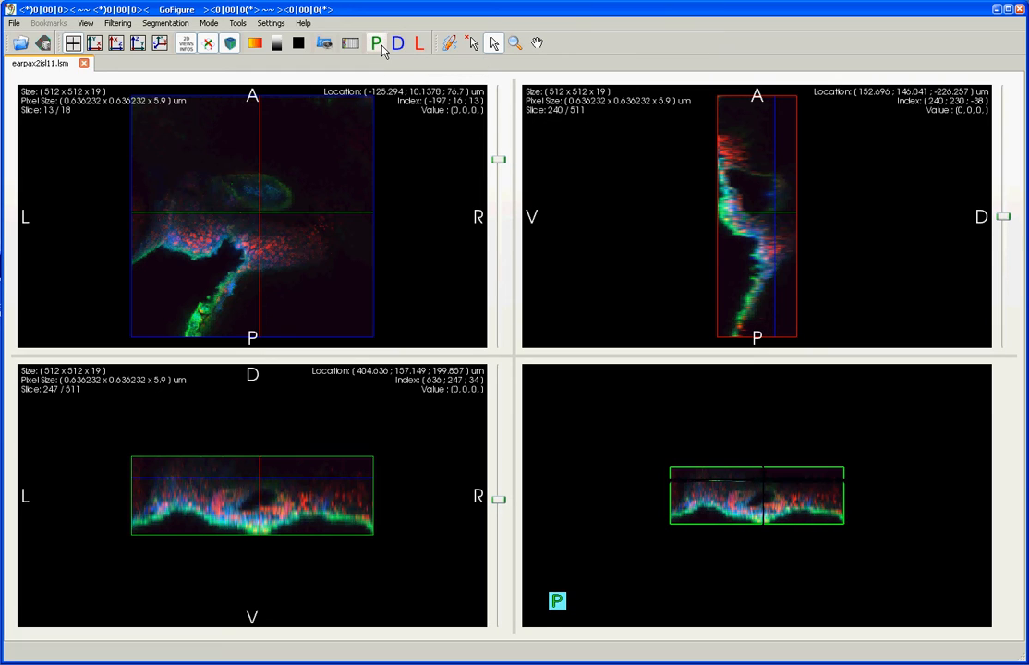
click(397, 43)
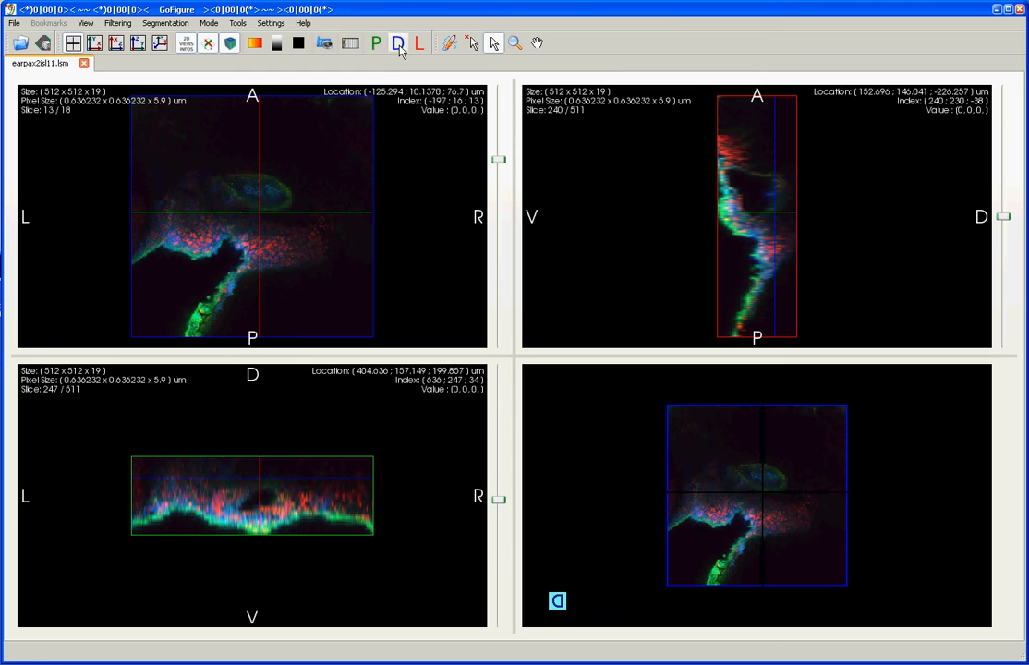
click(418, 44)
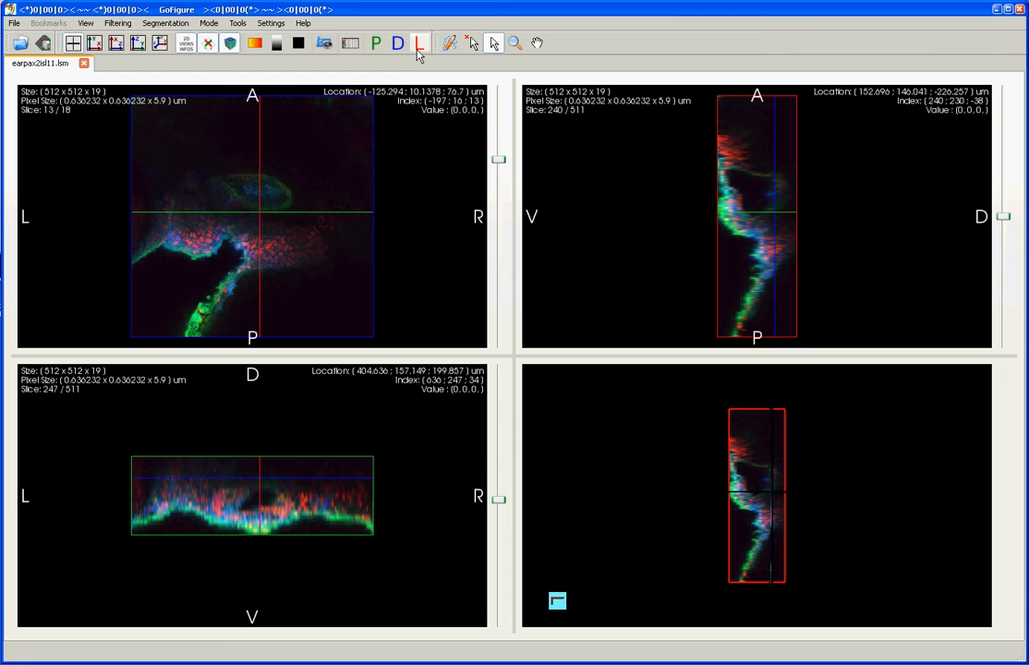
mouse_move(417, 66)
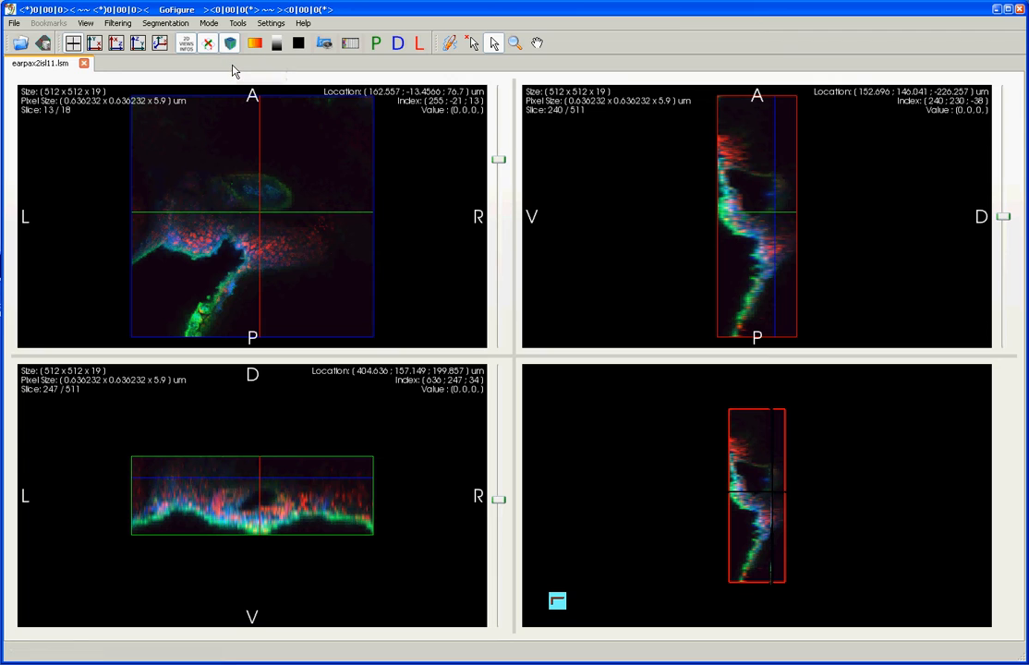
mouse_move(207, 44)
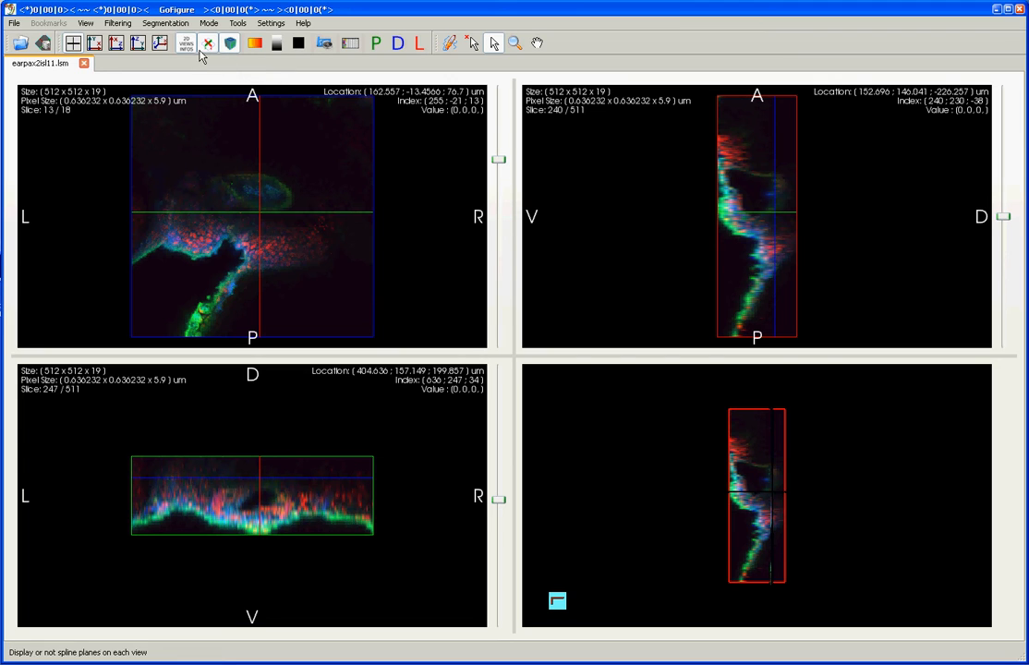
mouse_move(185, 45)
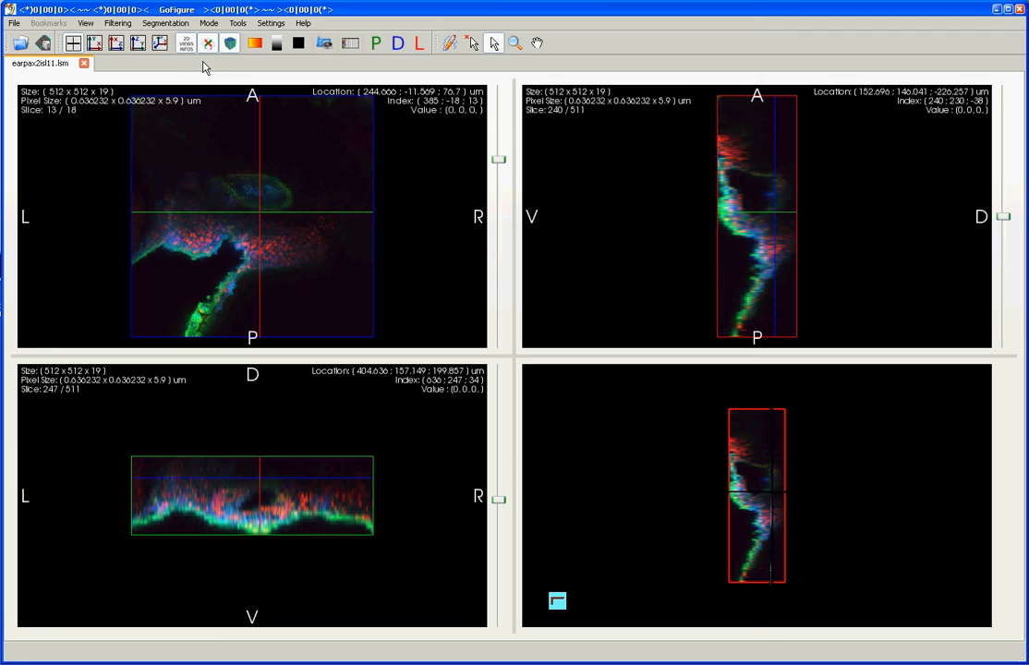
click(207, 44)
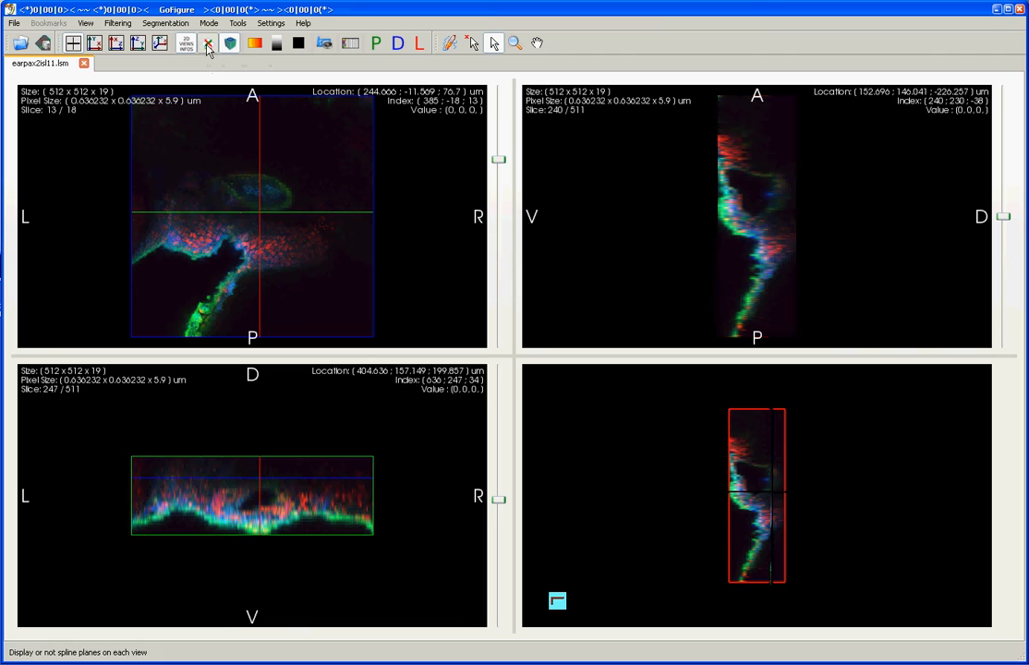
click(207, 42)
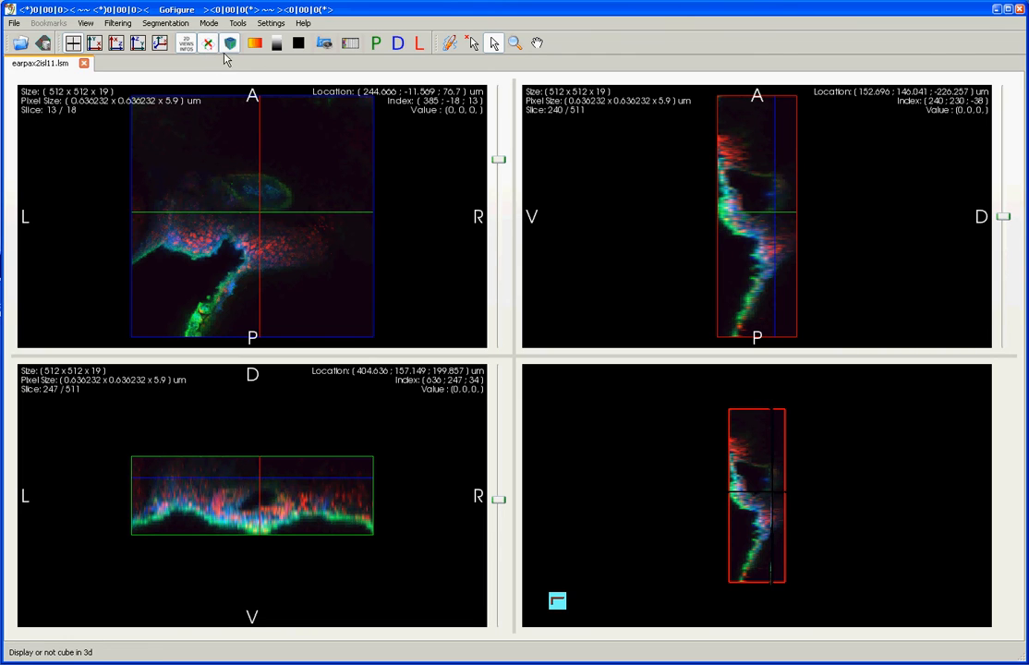
mouse_move(231, 44)
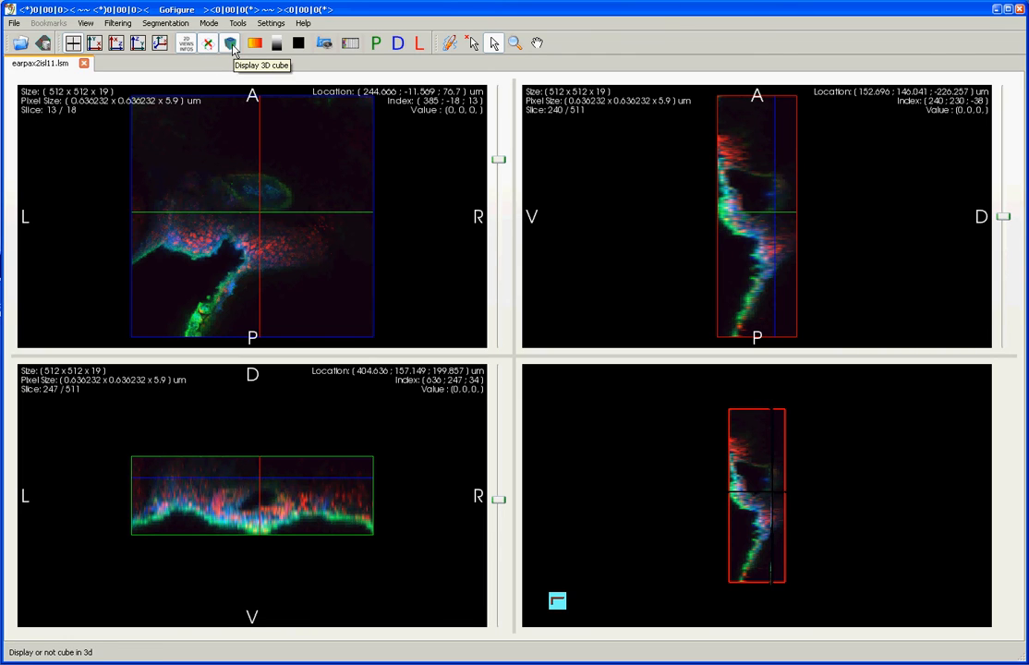
click(230, 44)
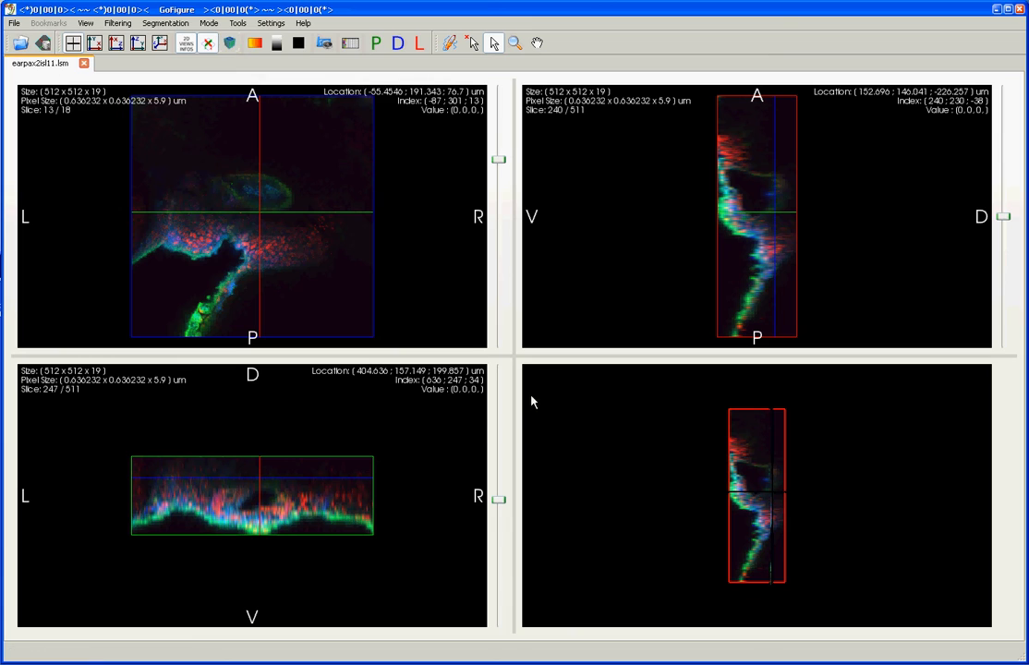
mouse_move(577, 598)
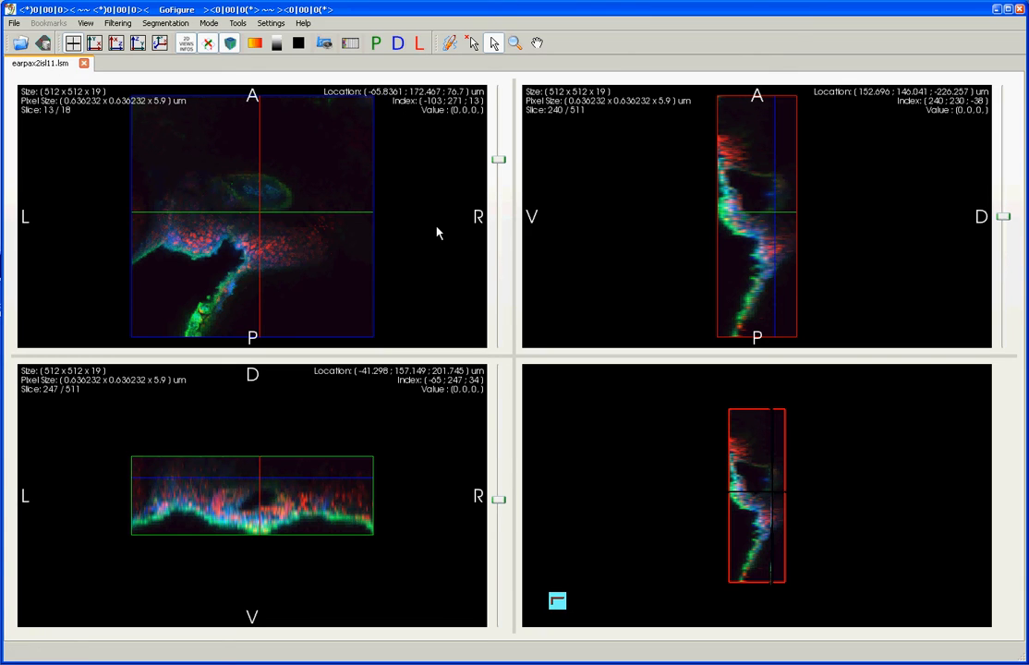
mouse_move(421, 237)
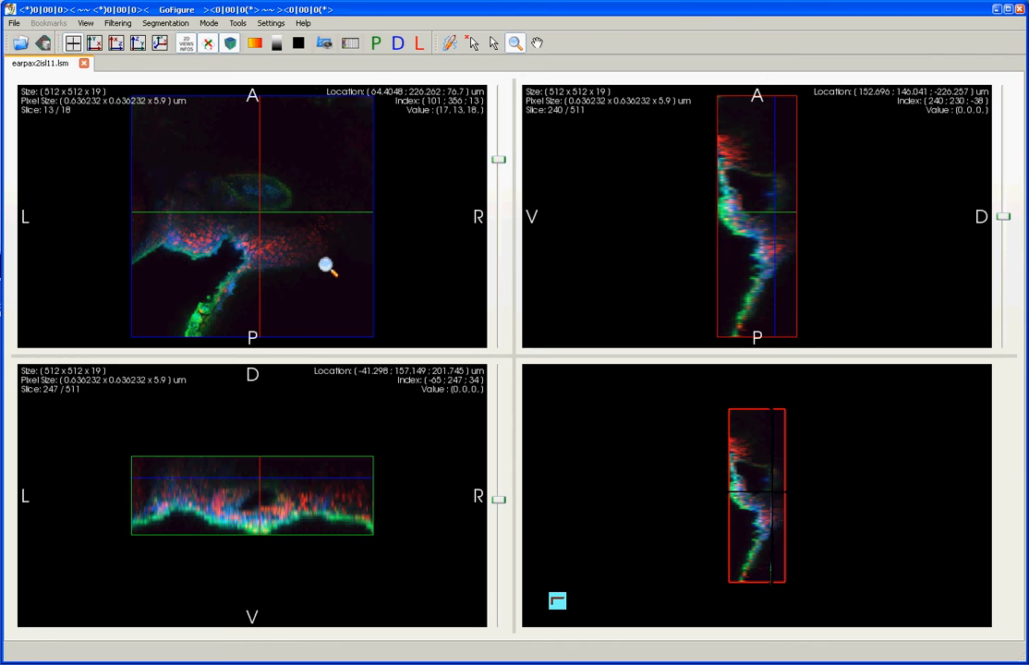
mouse_move(325, 270)
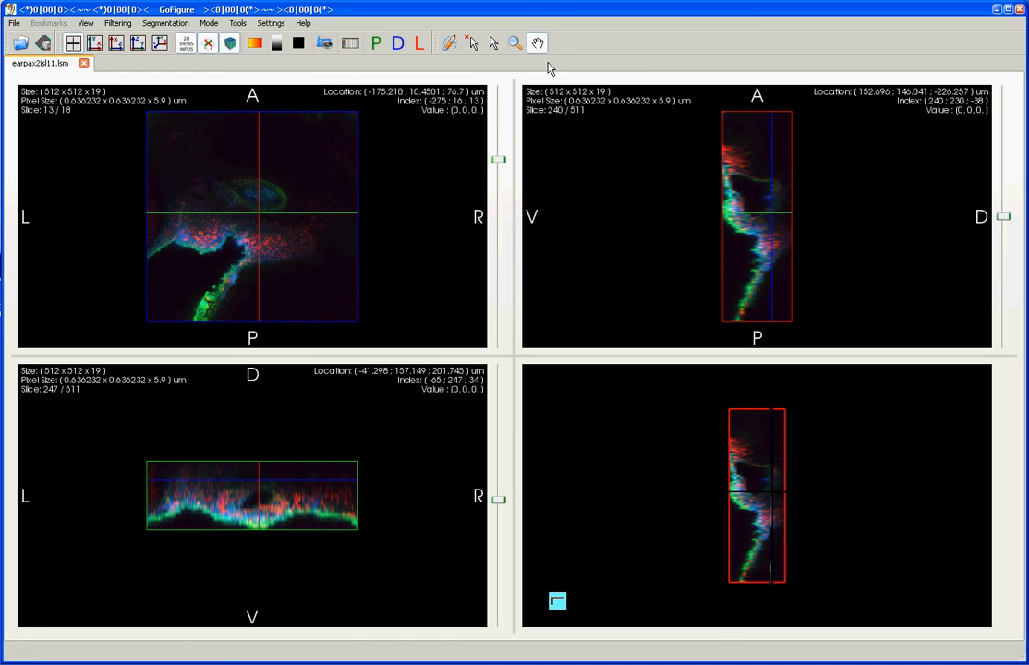
mouse_move(306, 255)
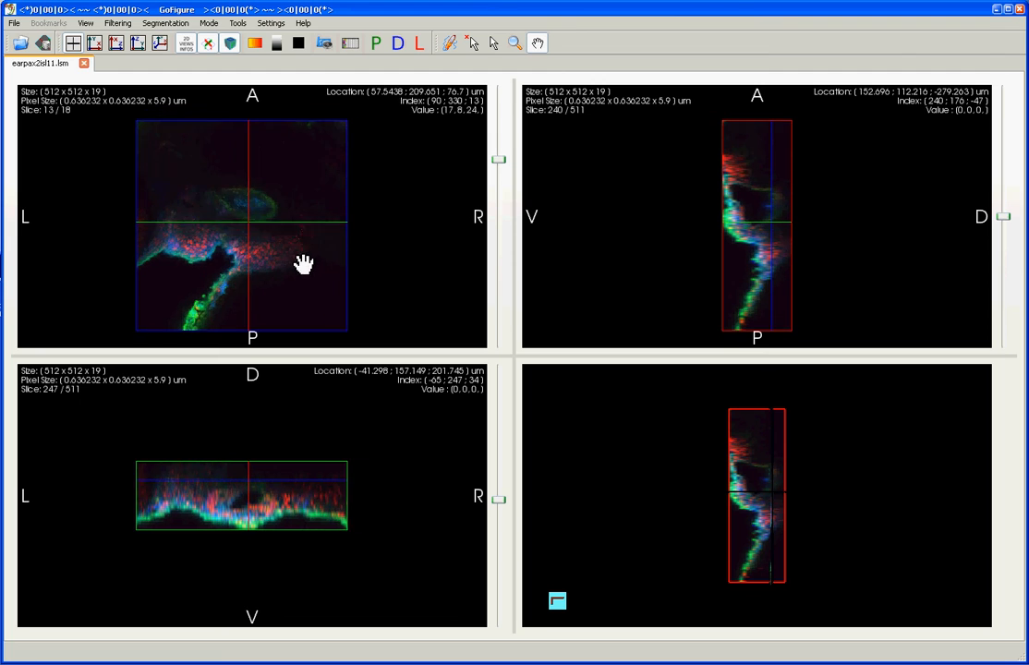
- Pan the zoomed anterior–posterior slice image to re-centre the enlarged ear
drag(305, 263, 342, 262)
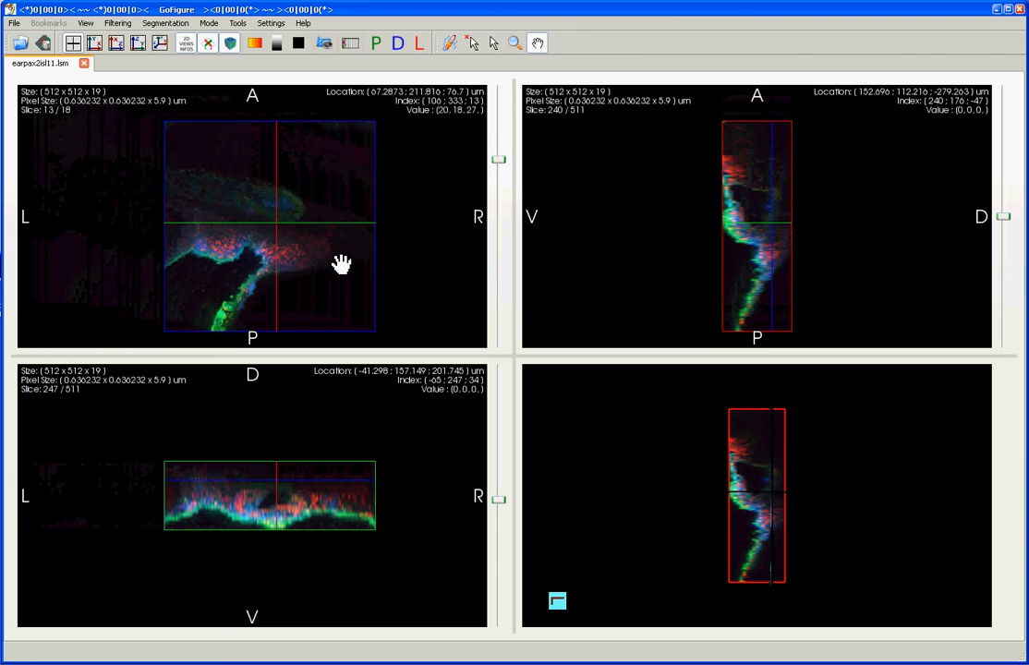
drag(342, 264, 328, 255)
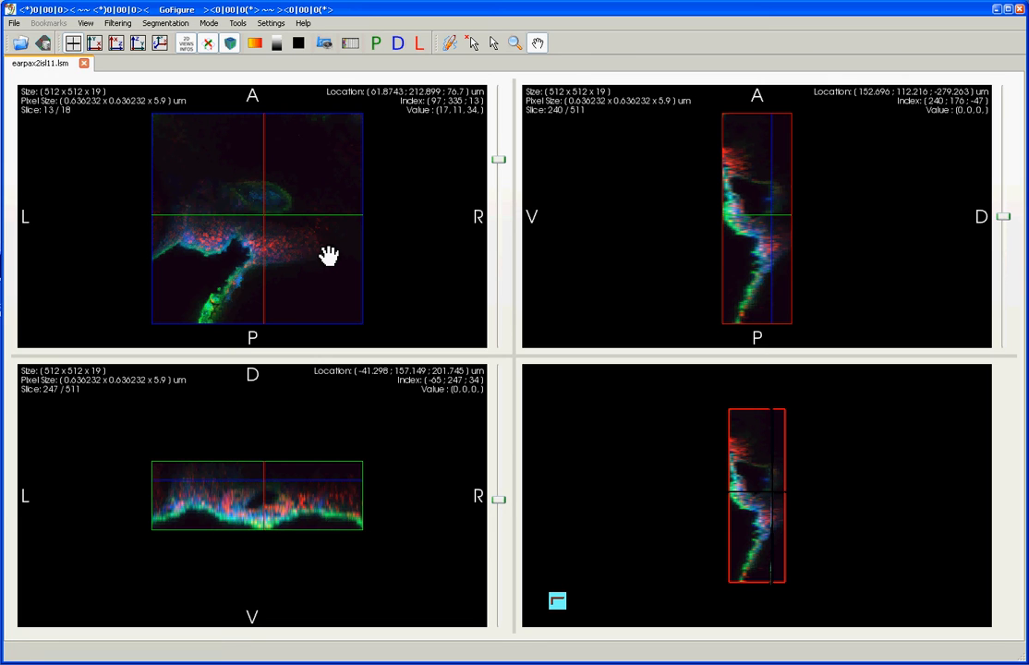
drag(329, 255, 225, 292)
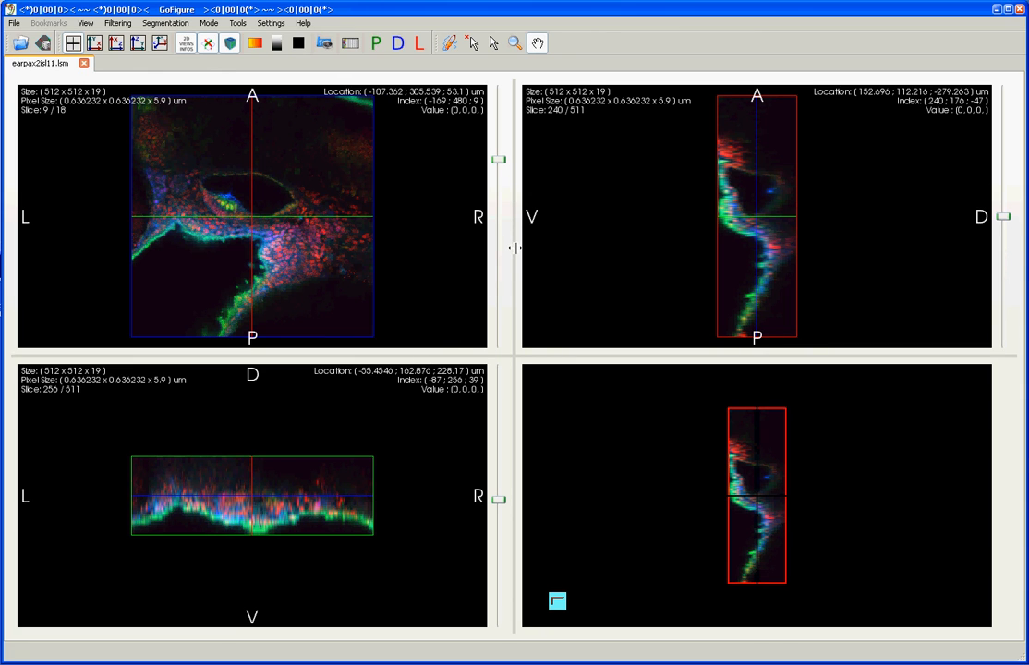
- Drag the pane splitters so the A–P slice view grows wider and taller, shrinking the others
drag(514, 248, 471, 247)
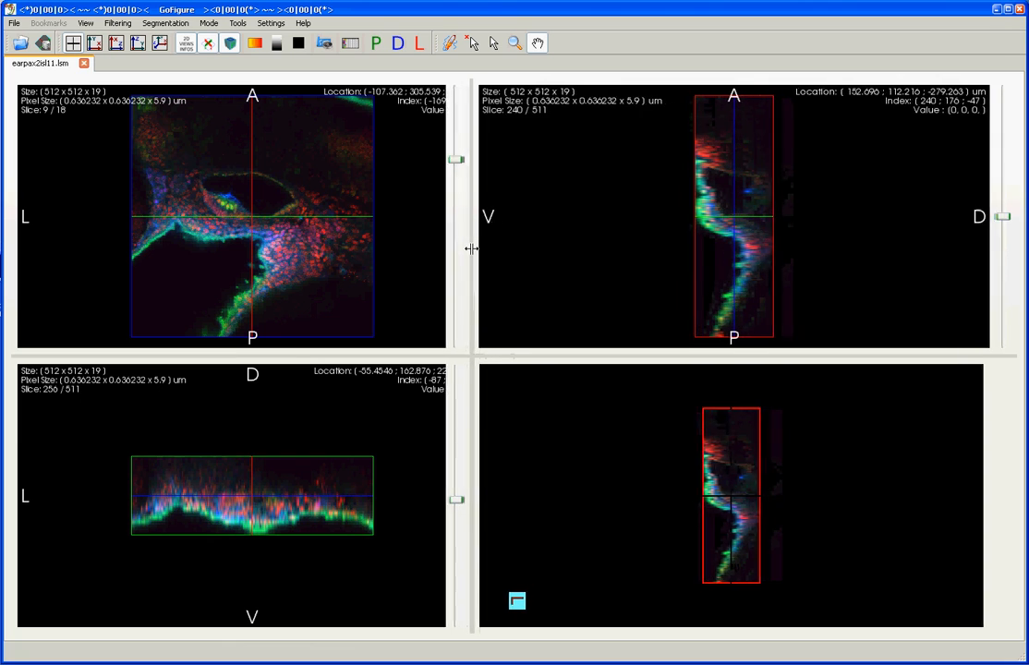
drag(472, 248, 603, 244)
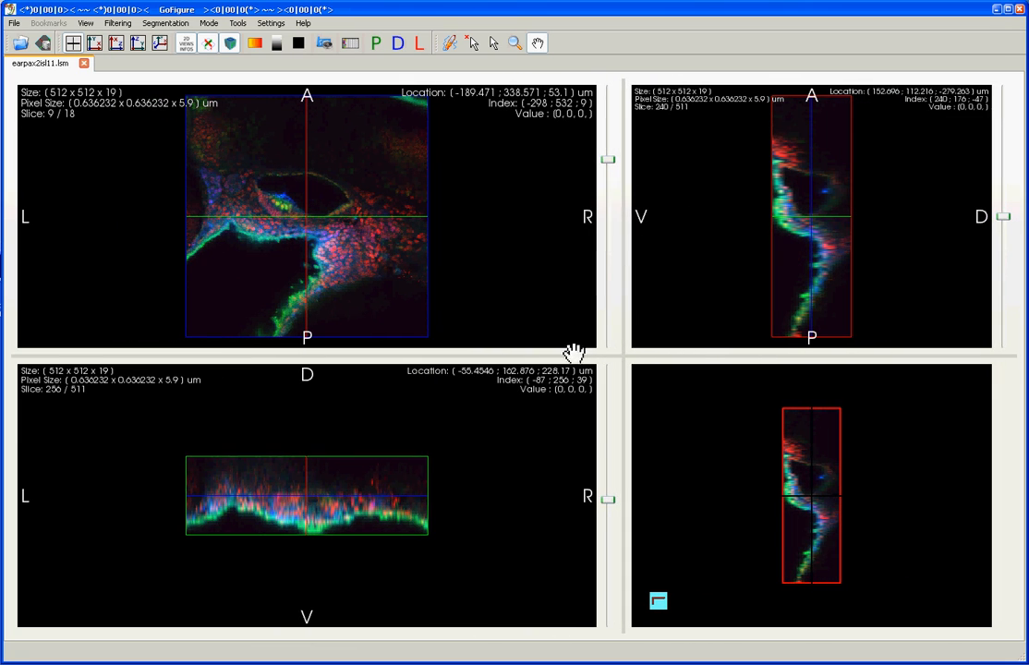
drag(569, 361, 569, 418)
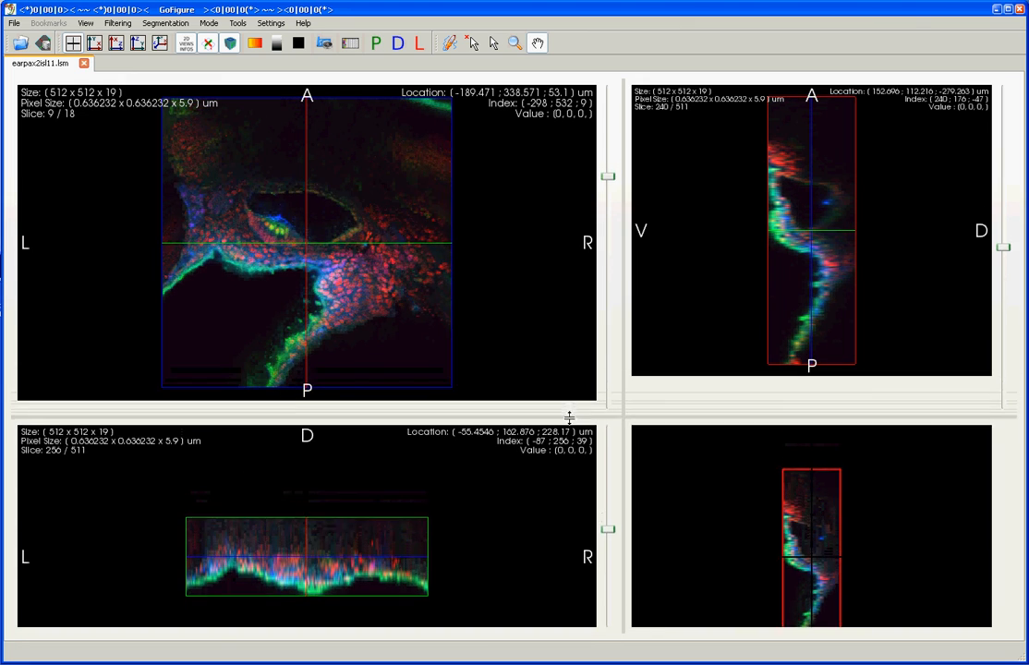
drag(569, 418, 569, 462)
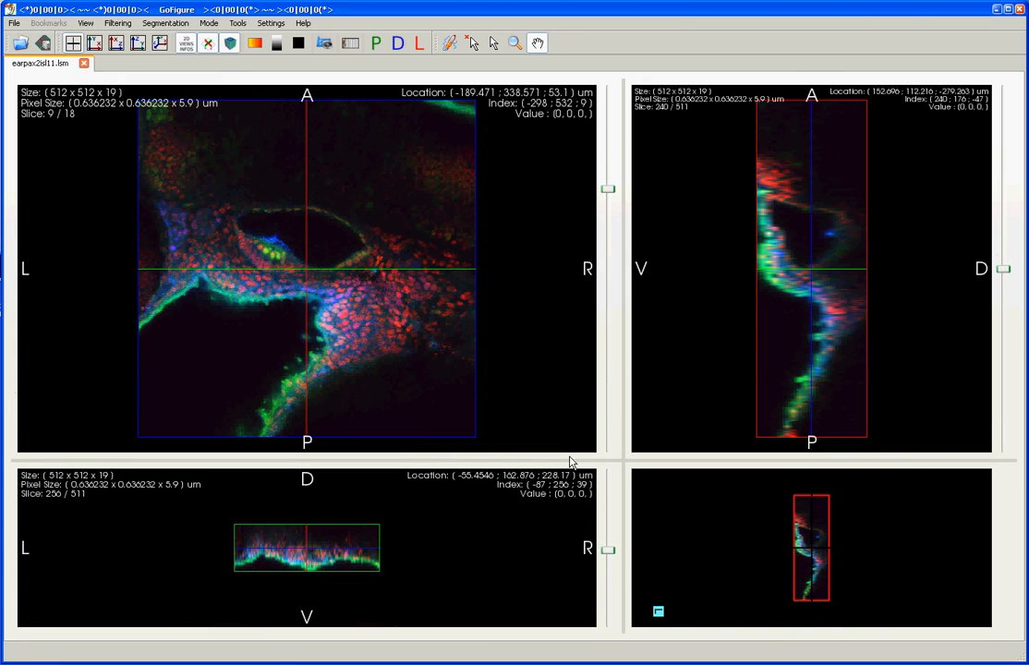